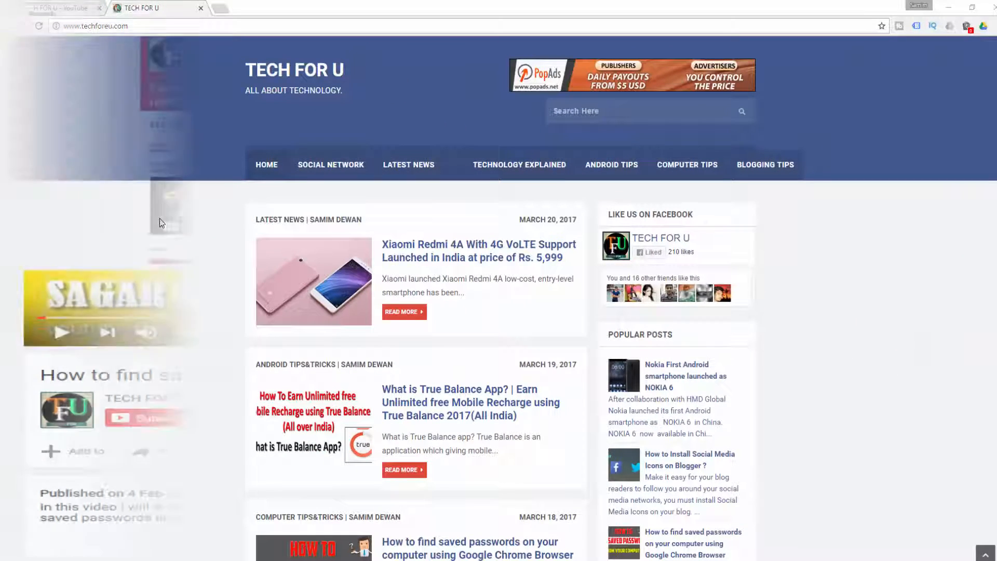
- Switch from the YouTube intro to the TECH FOR U blog at techforu007.blogspot.in
left_click(57, 8)
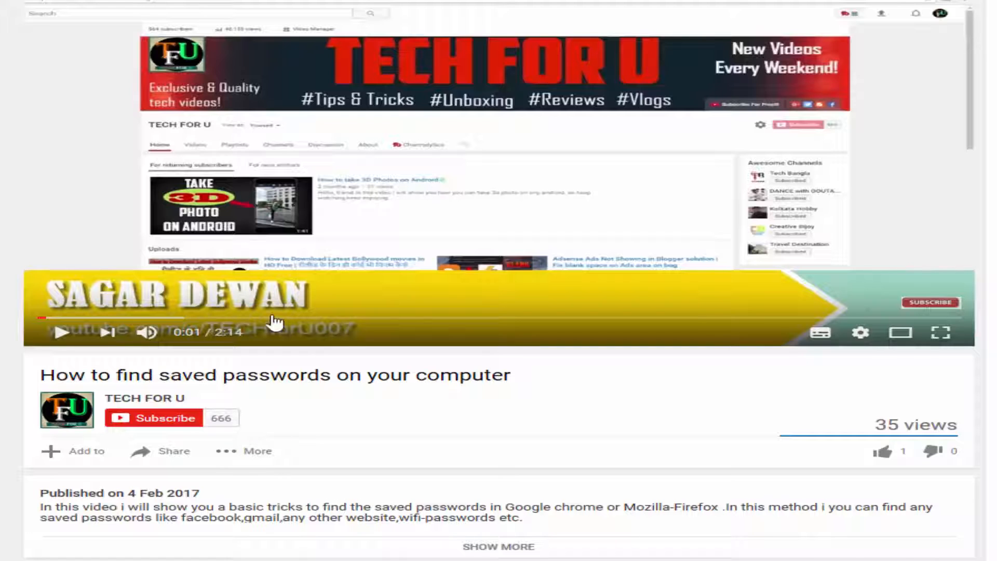
mouse_move(930, 303)
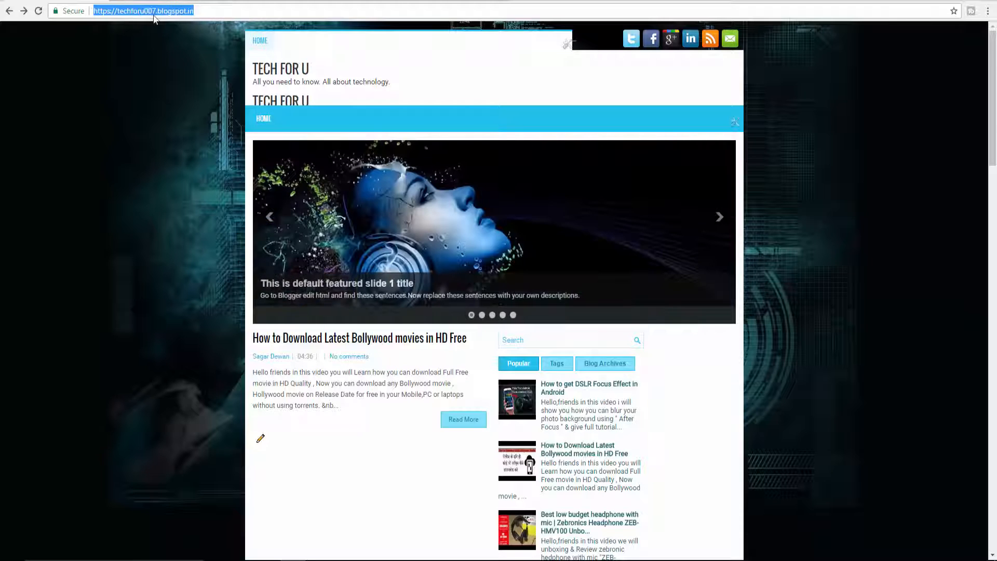
- Search Google for 'godaddy', browse the results, then open the blog's All posts list
double_click(172, 11)
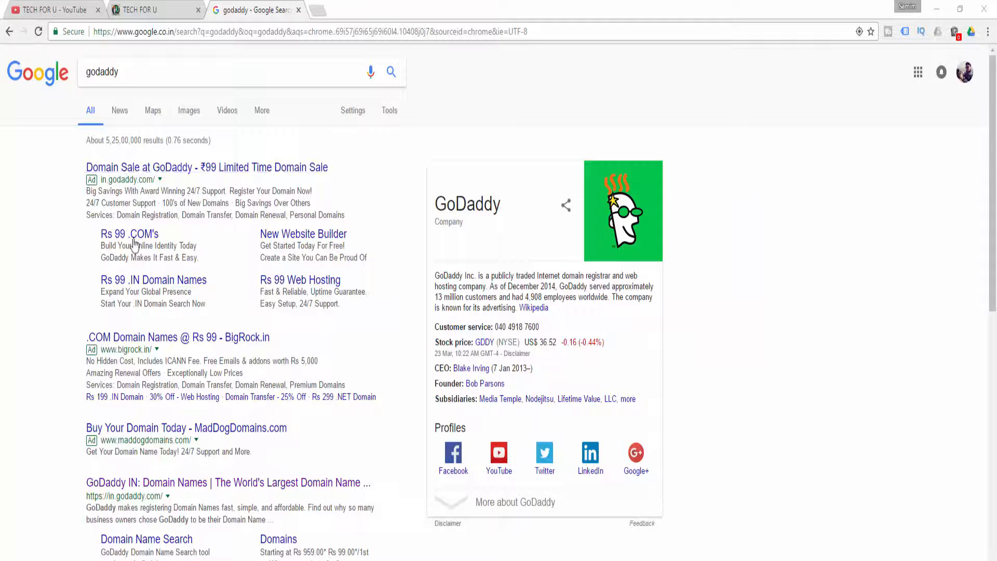
scroll("down", 3)
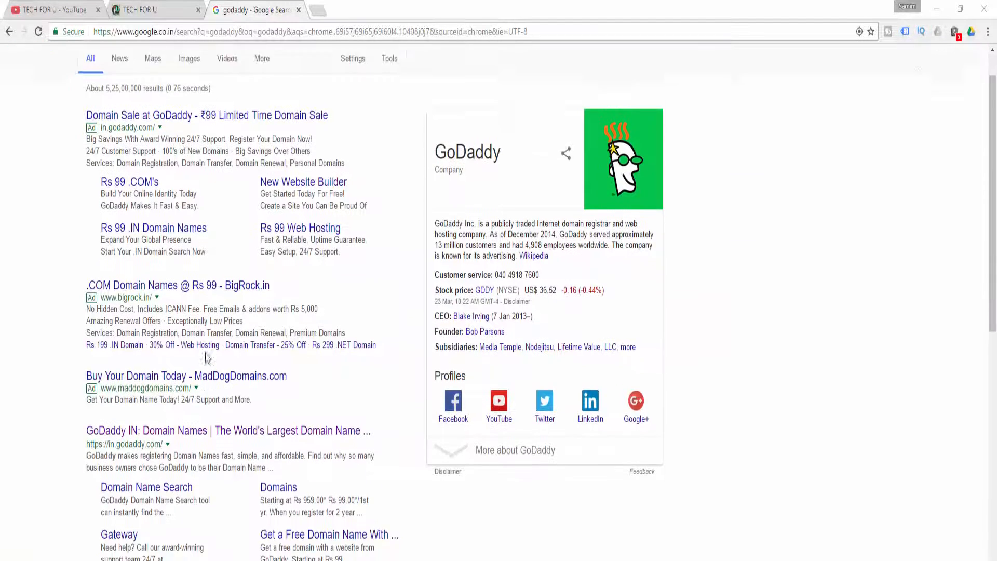
scroll("down", 3)
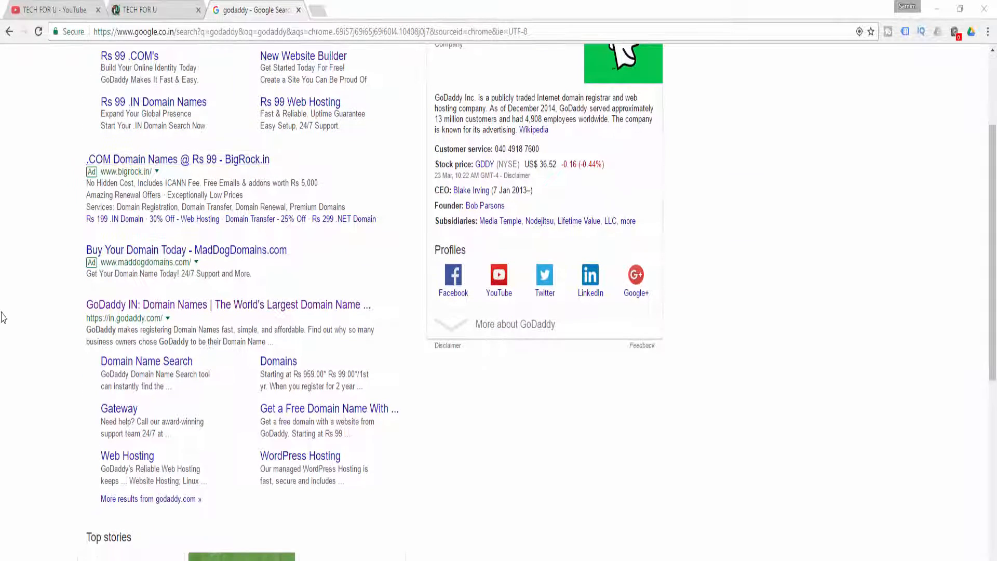
scroll("down", 3)
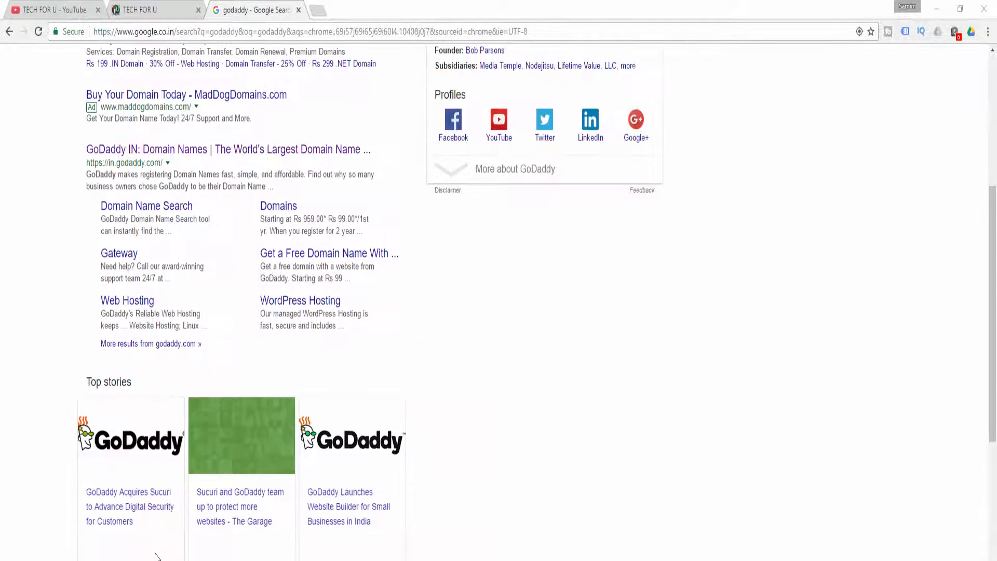
scroll("up", 3)
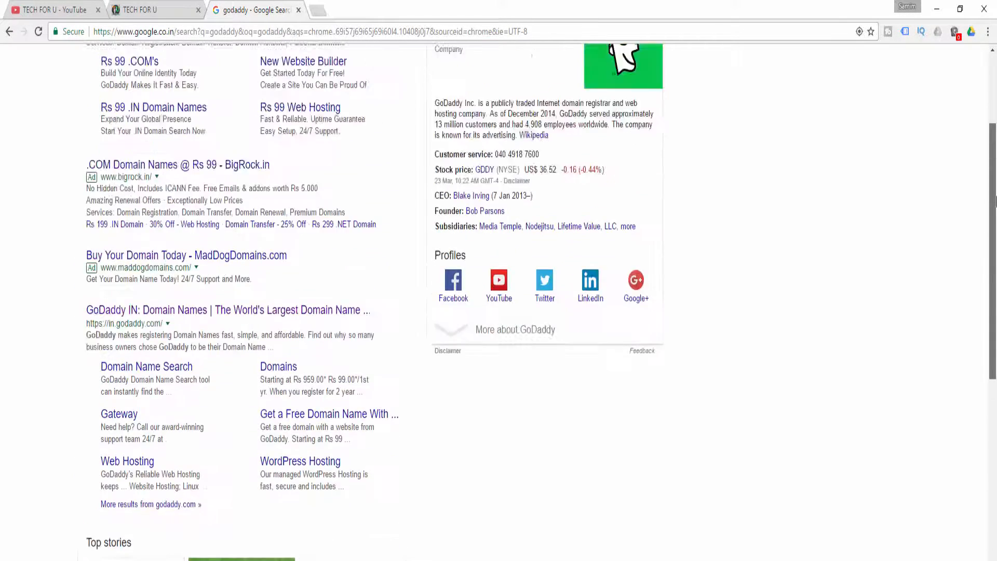
scroll("up", 3)
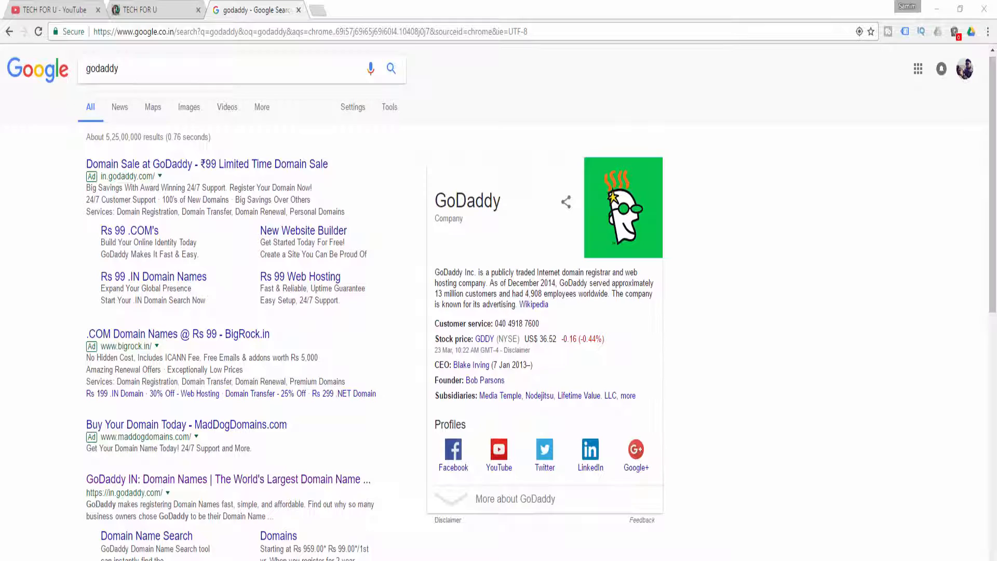
left_click(153, 9)
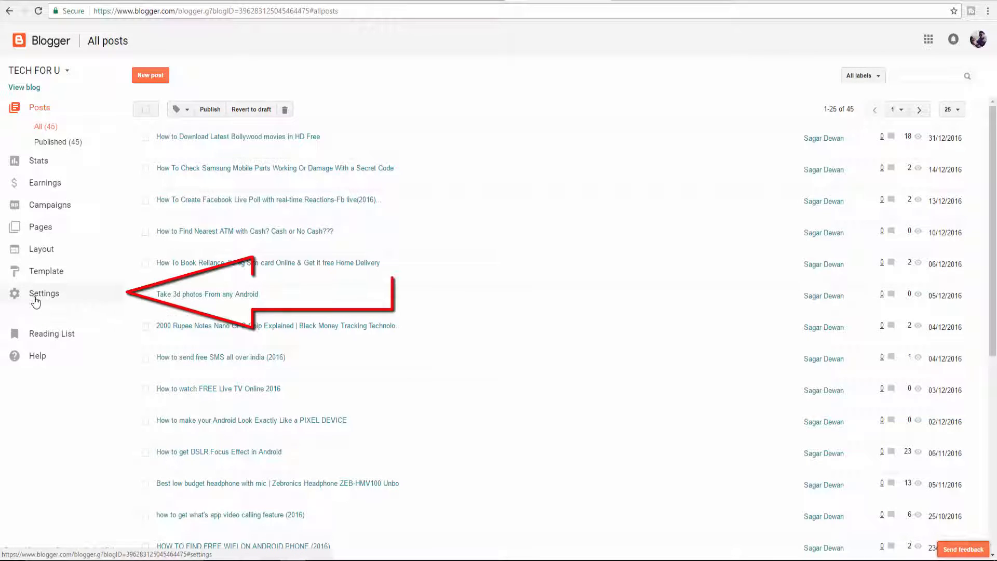
left_click(44, 293)
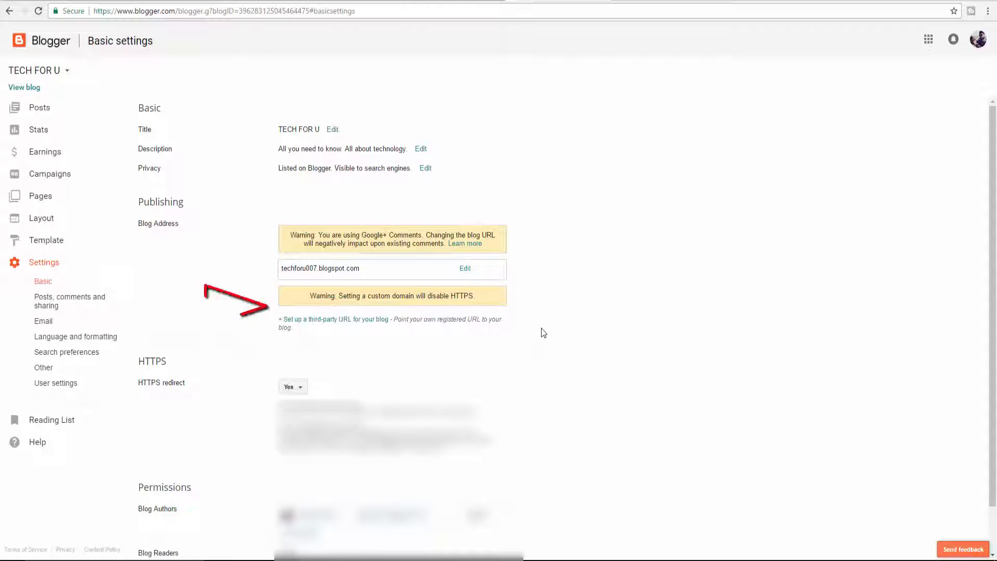
scroll("down", 3)
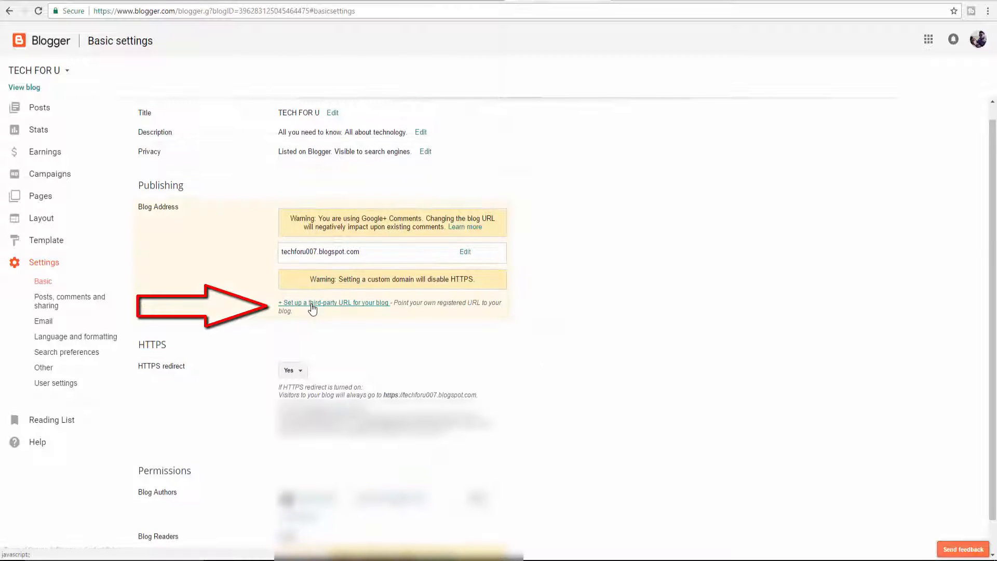
left_click(333, 302)
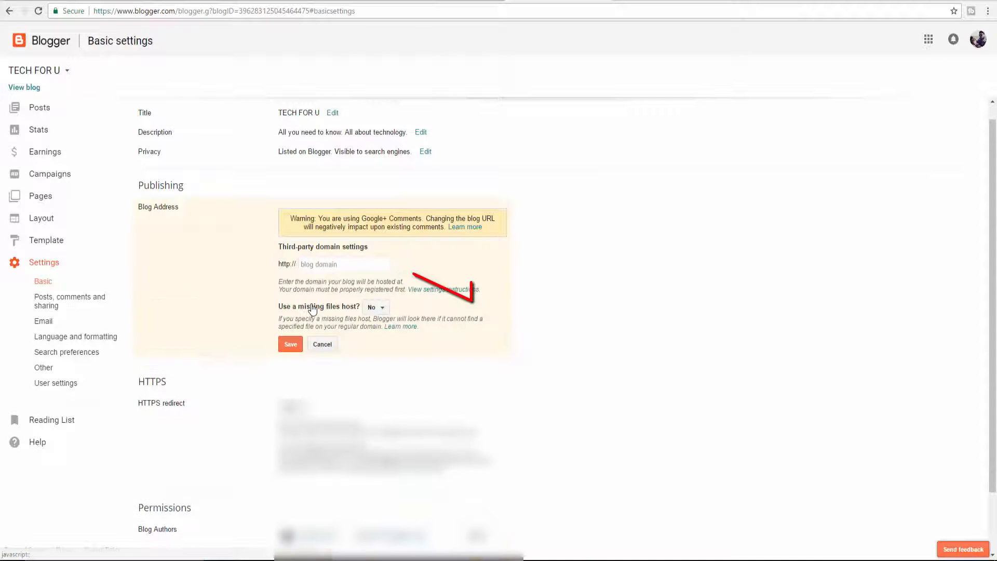
type("techforeu.com")
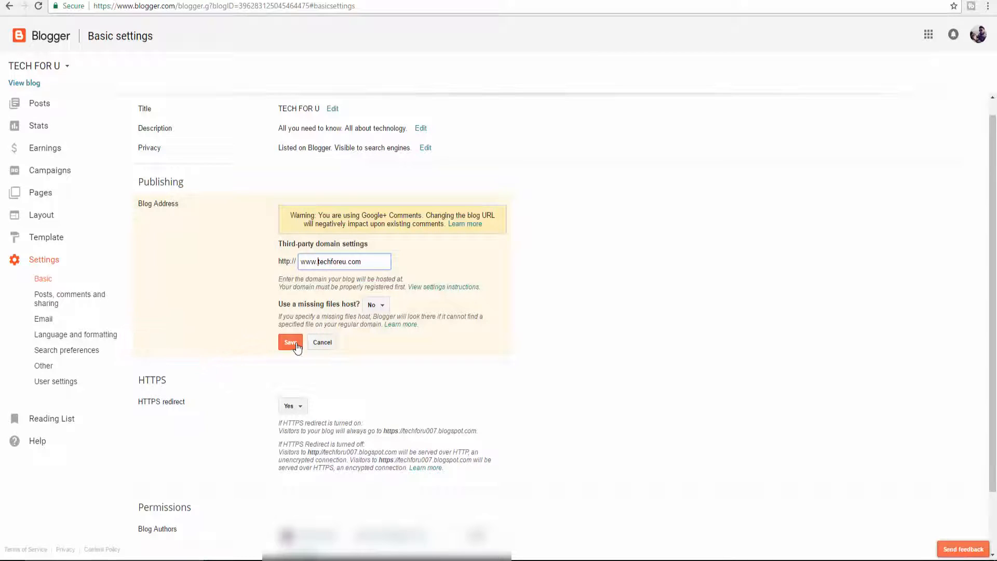
left_click(290, 342)
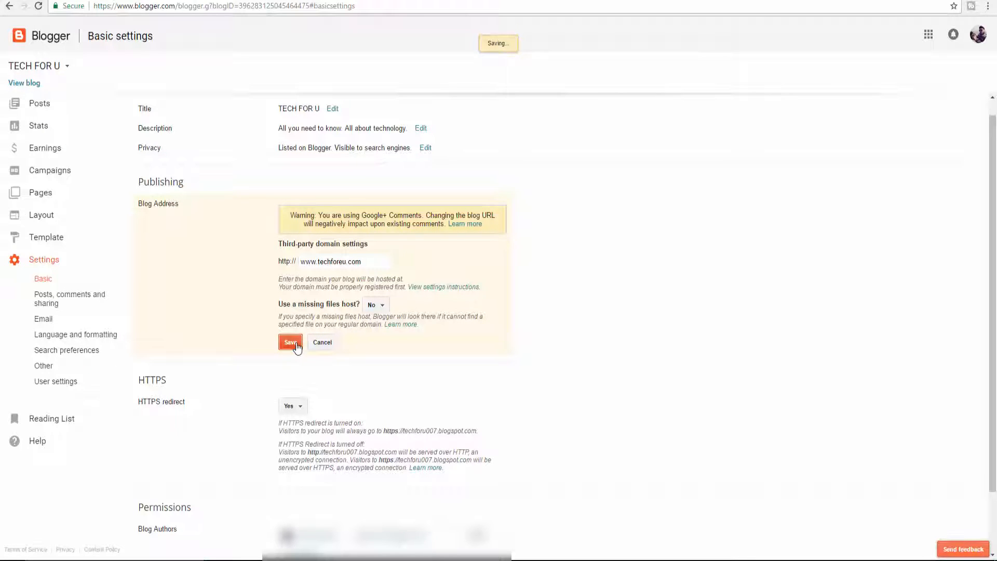
left_click(291, 342)
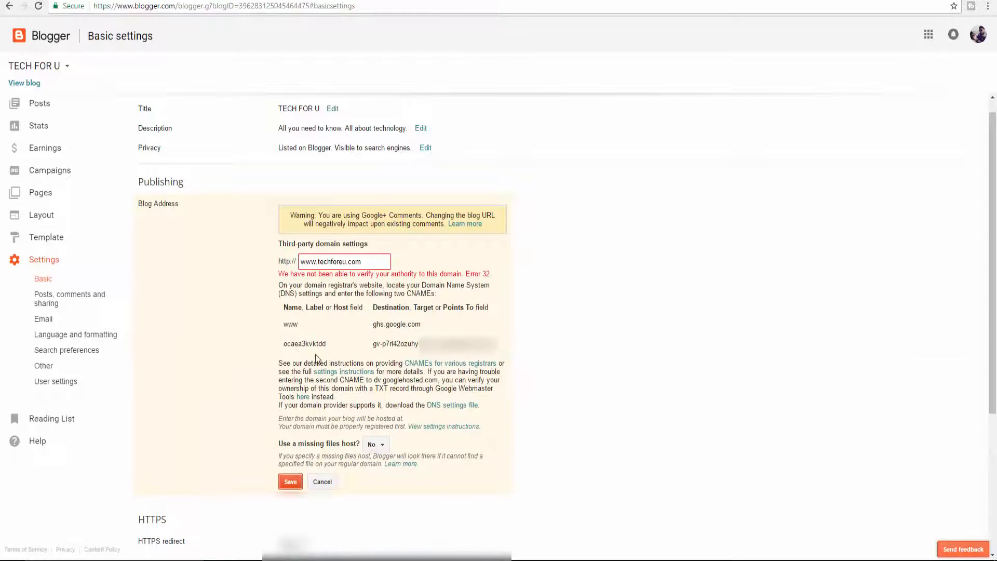
mouse_move(376, 319)
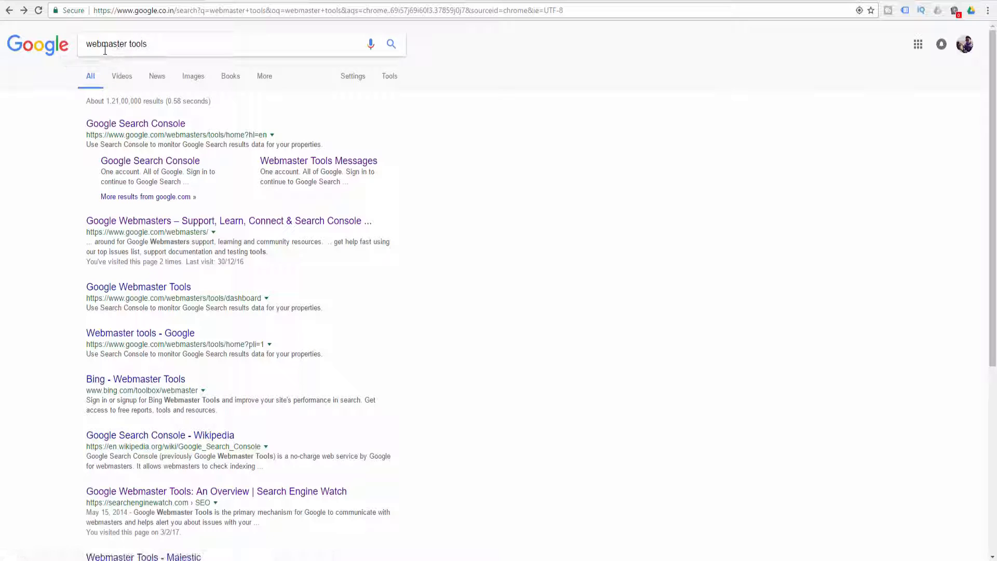
- Open Google Search Console from the 'webmaster tools' search results
left_click(186, 43)
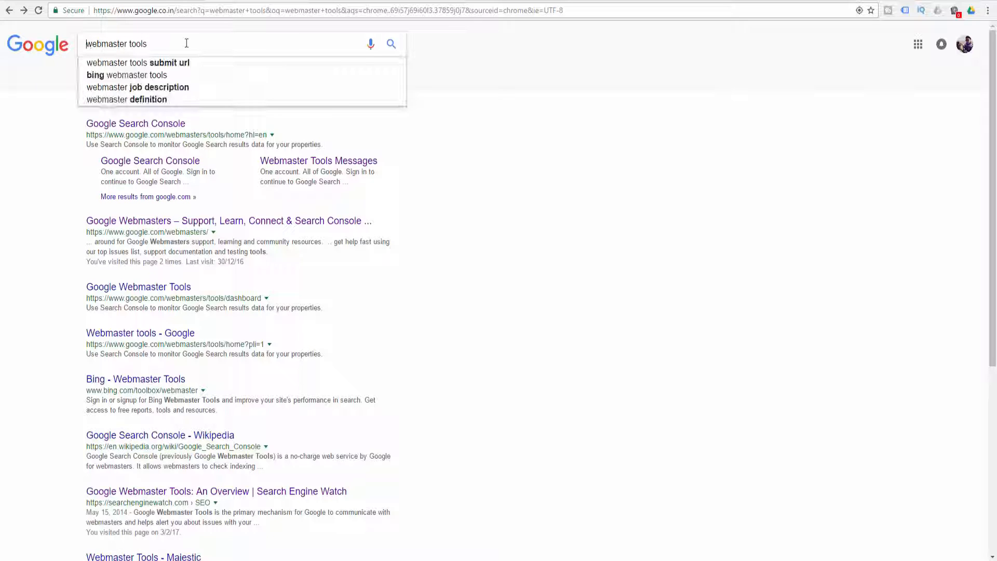
mouse_move(569, 208)
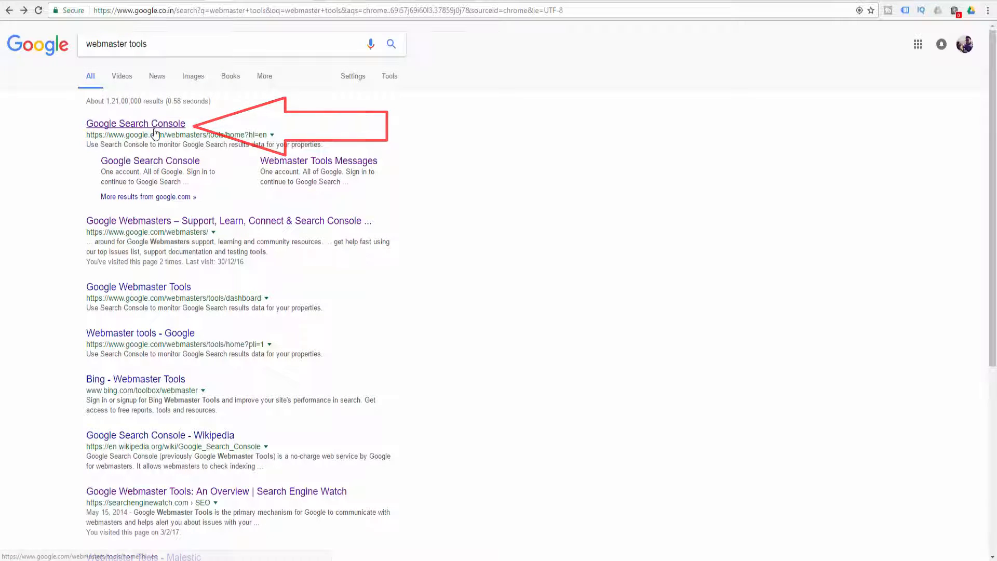
left_click(135, 124)
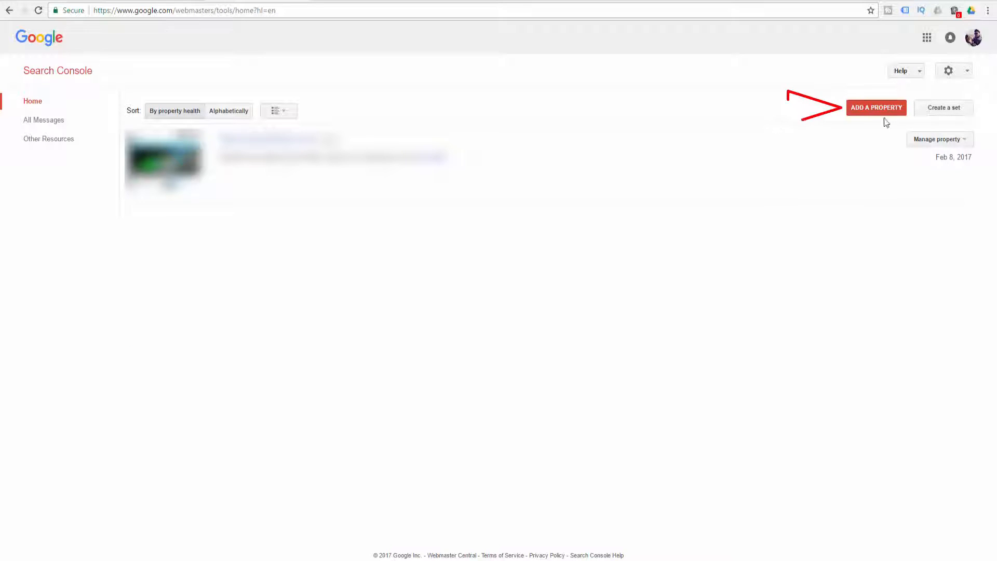
left_click(875, 107)
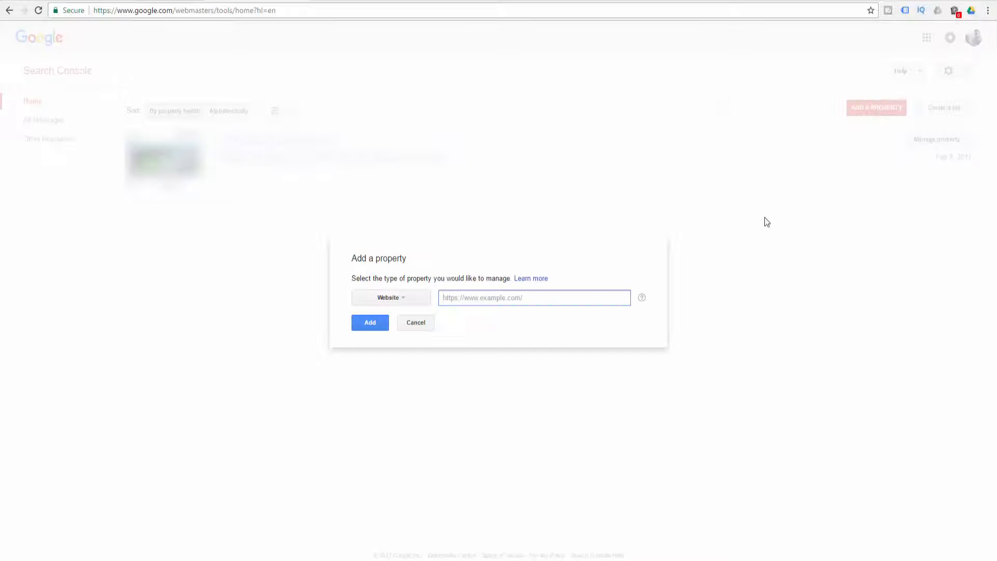
right_click(534, 297)
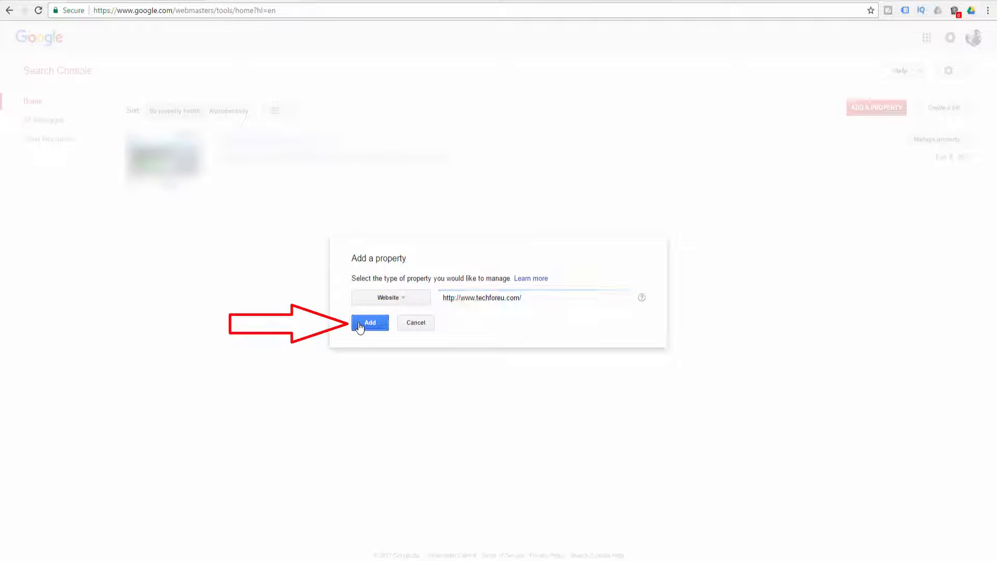
left_click(370, 322)
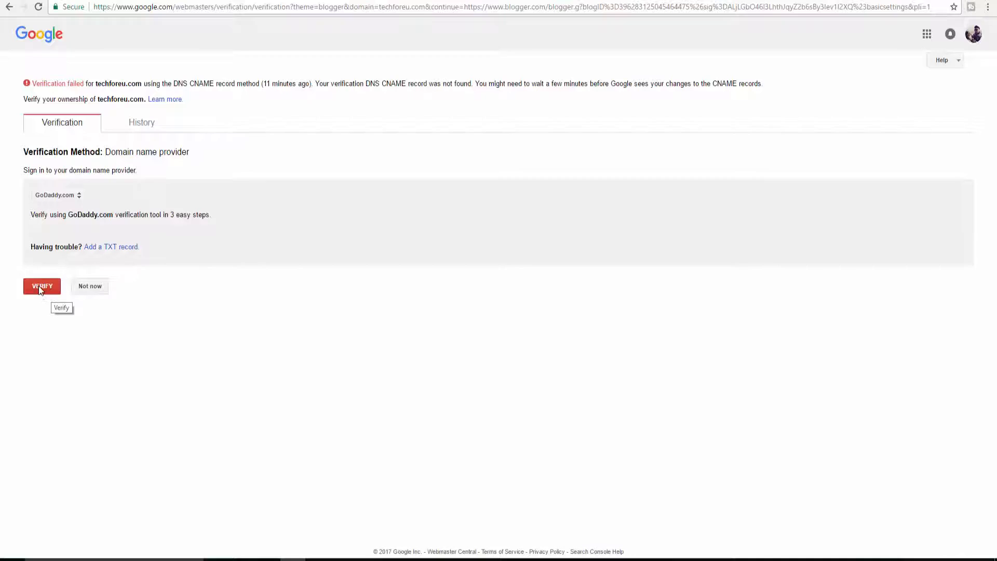
mouse_move(159, 246)
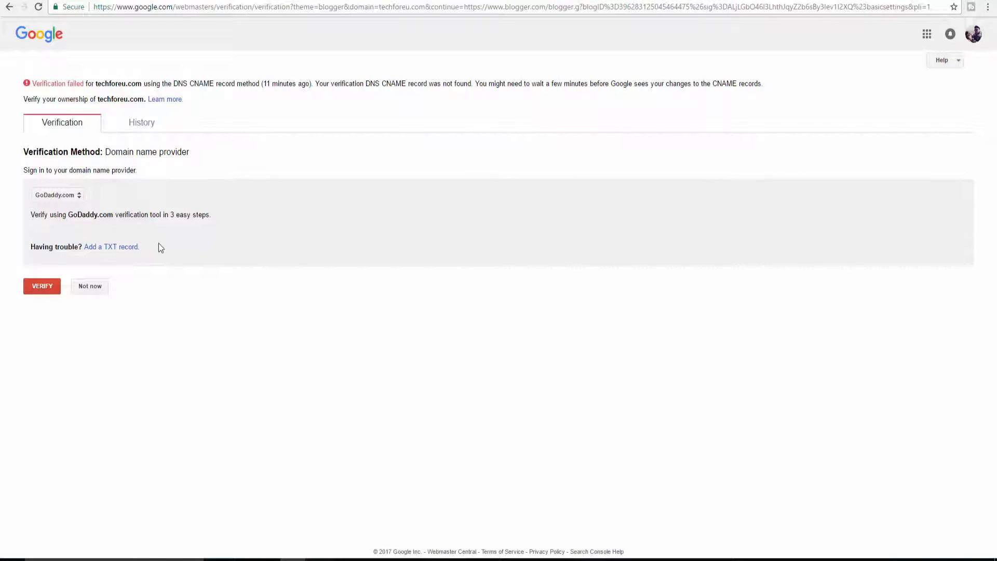
- Choose GoDaddy.com as the domain name provider and start verification
left_click(56, 195)
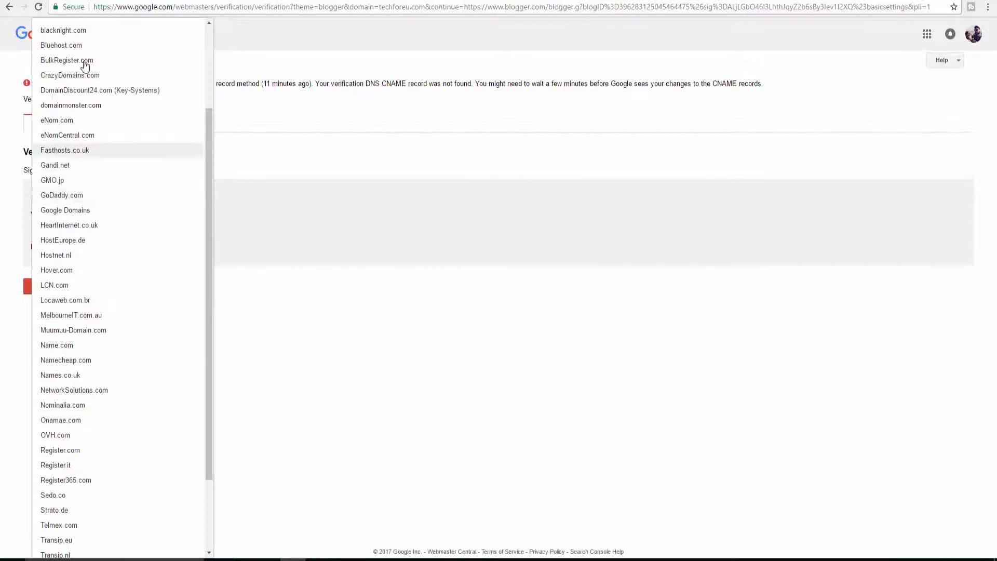
mouse_move(62, 195)
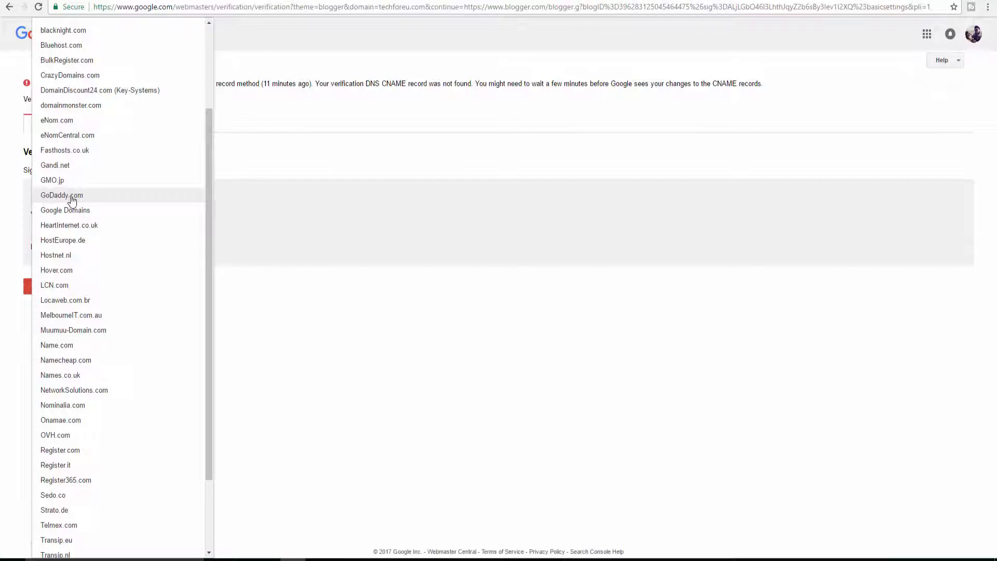
left_click(62, 194)
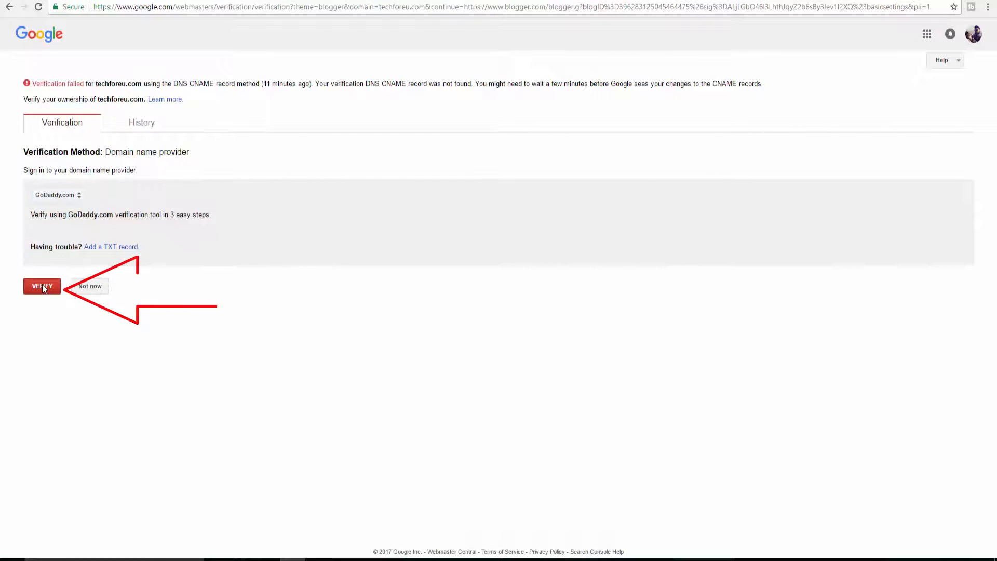
left_click(41, 286)
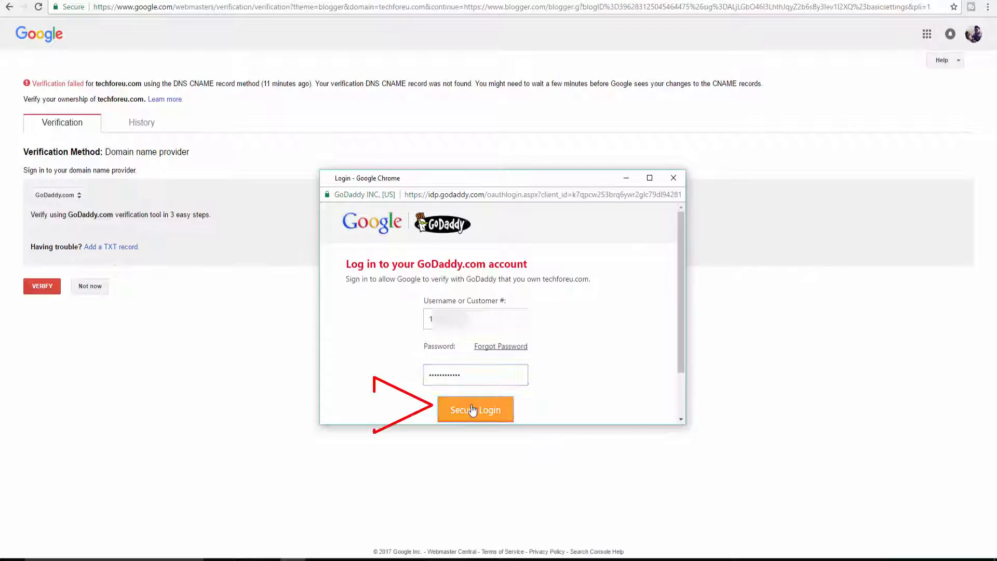
- Sign in to GoDaddy and accept Google's request to change techforeu.com DNS records
left_click(475, 410)
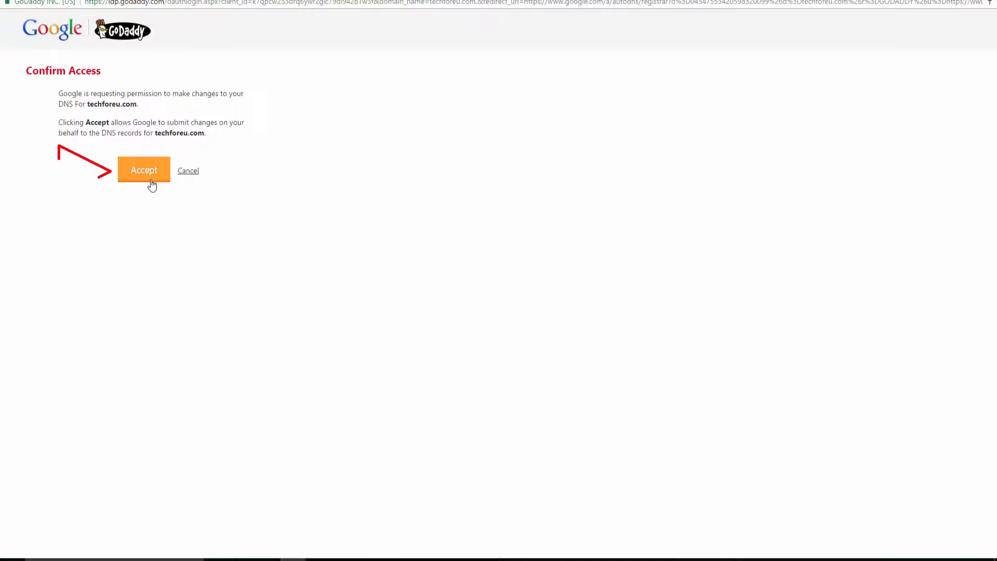
left_click(143, 170)
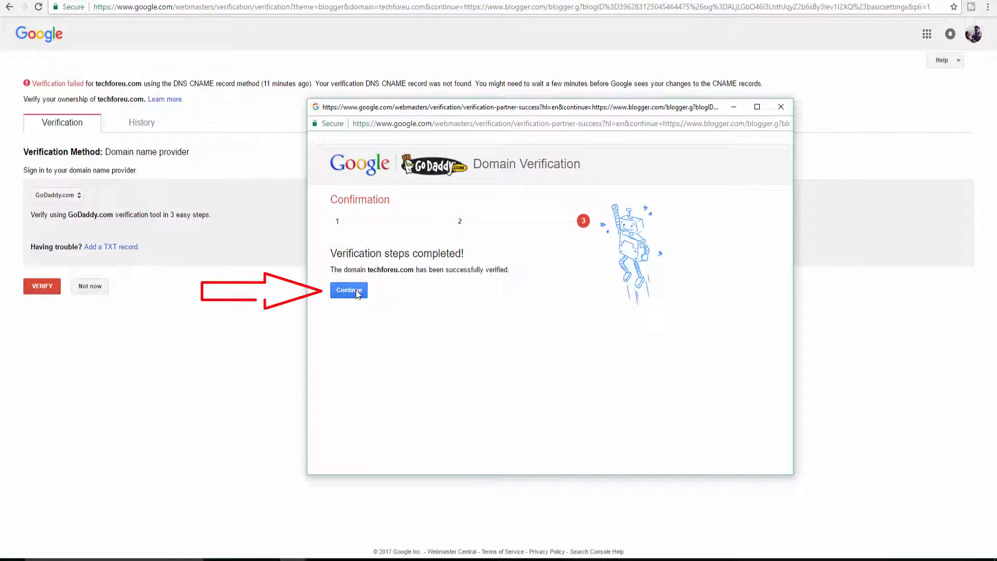
left_click(348, 290)
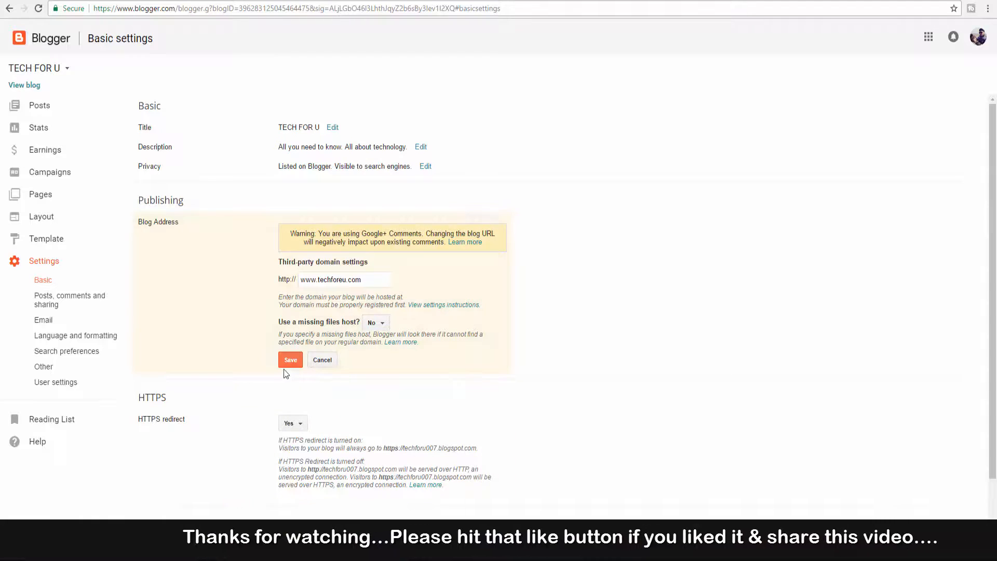
left_click(289, 359)
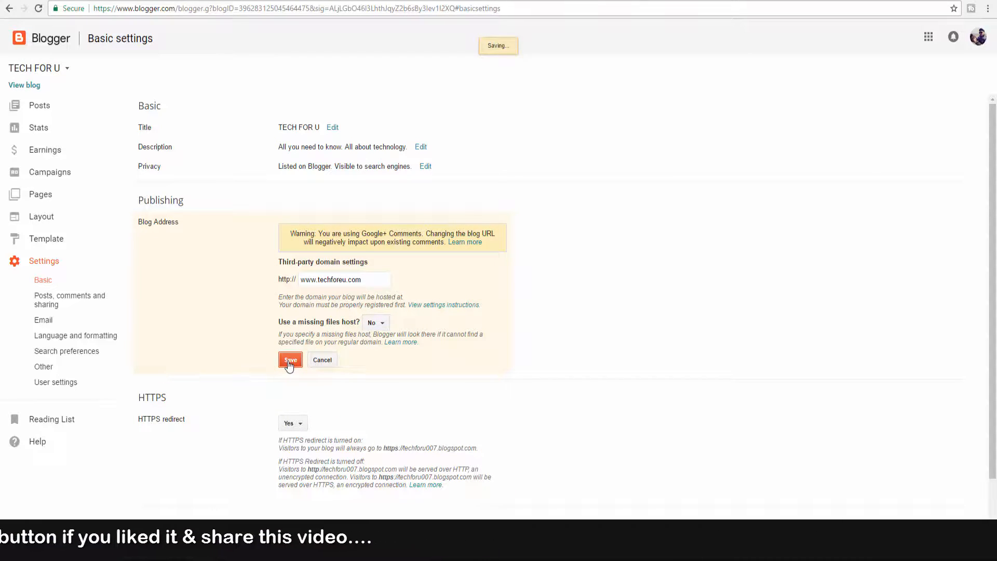
left_click(289, 360)
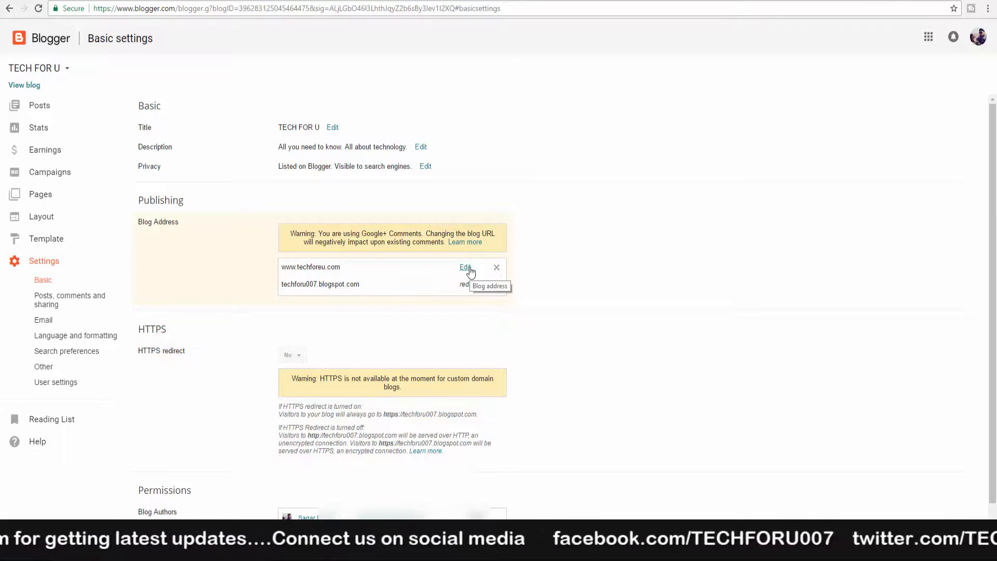
left_click(464, 266)
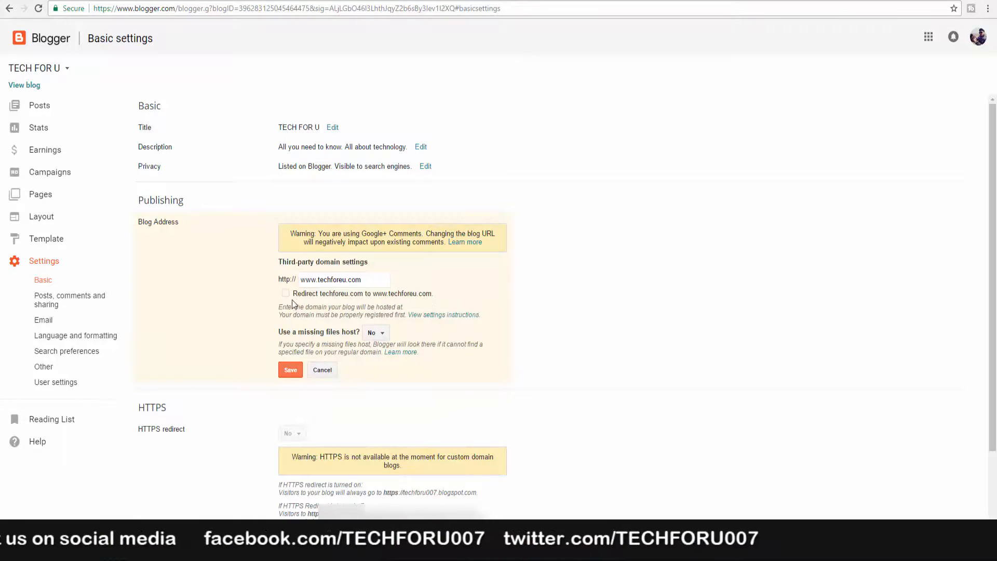
left_click(285, 293)
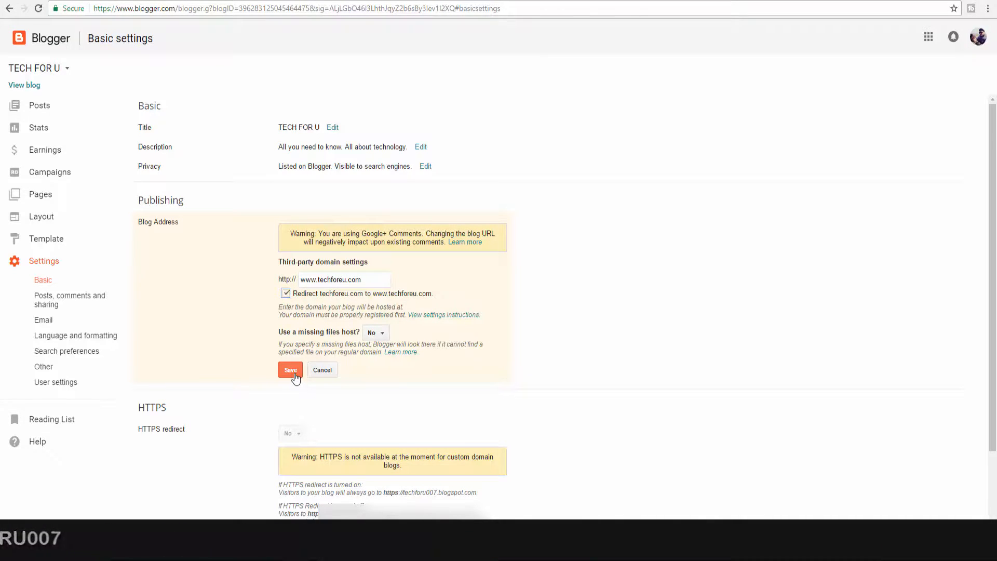
left_click(290, 370)
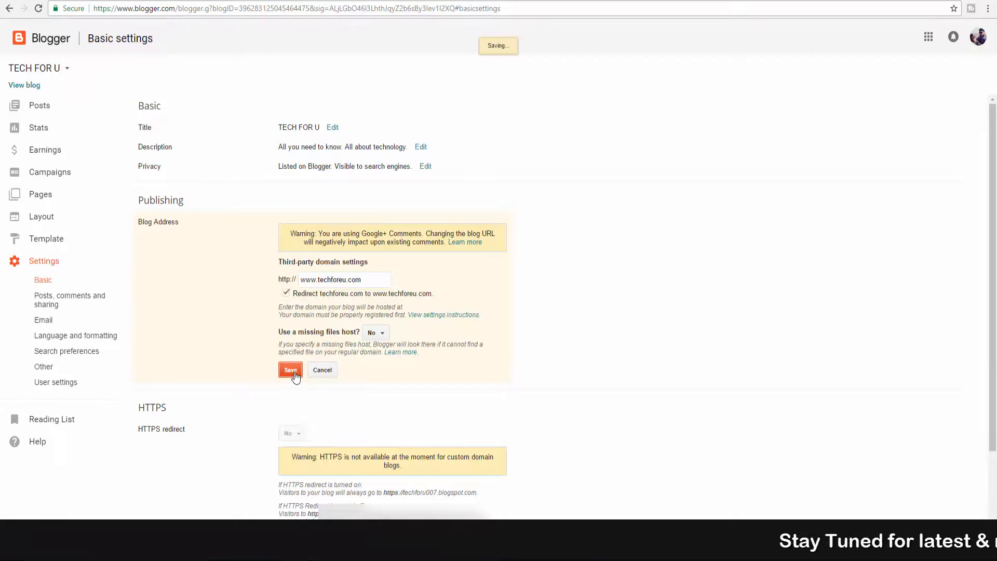
left_click(289, 370)
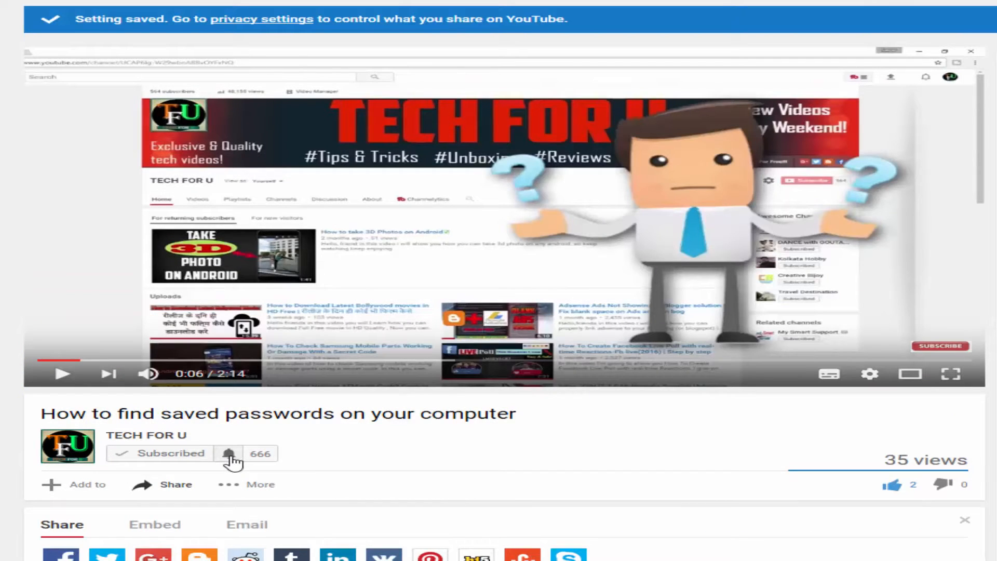
- Turn on all notifications for the TECH FOR U channel via the bell icon
left_click(229, 454)
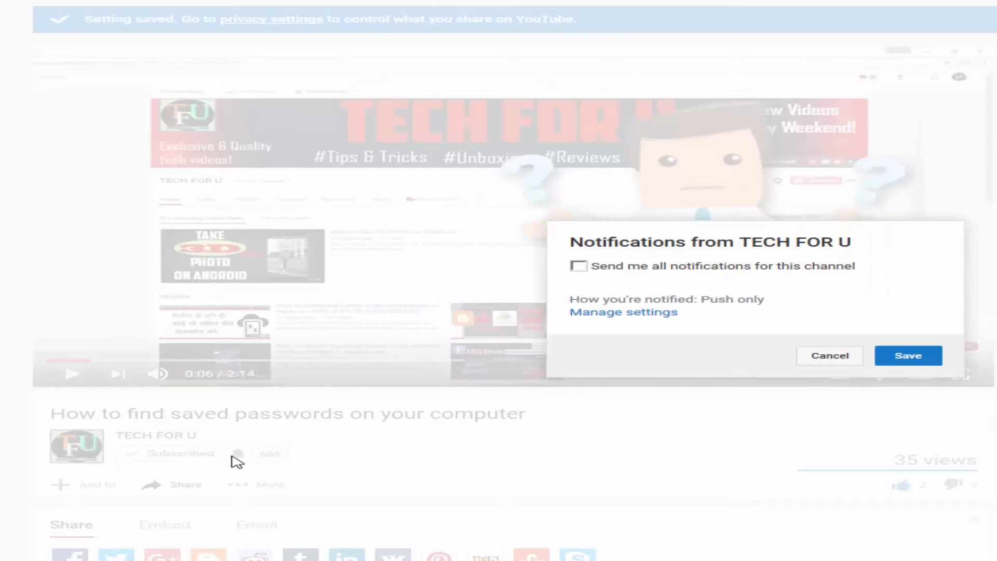
left_click(578, 266)
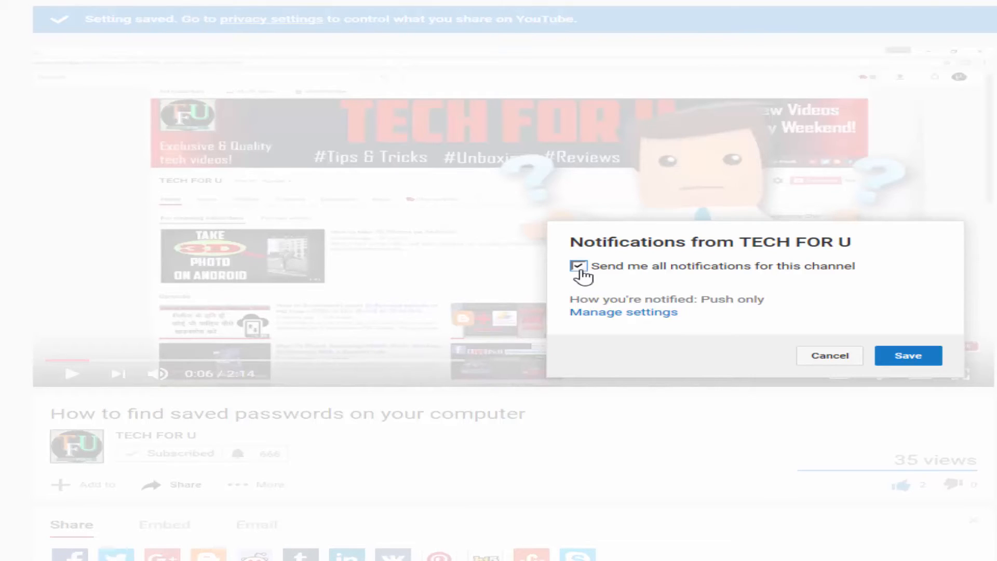